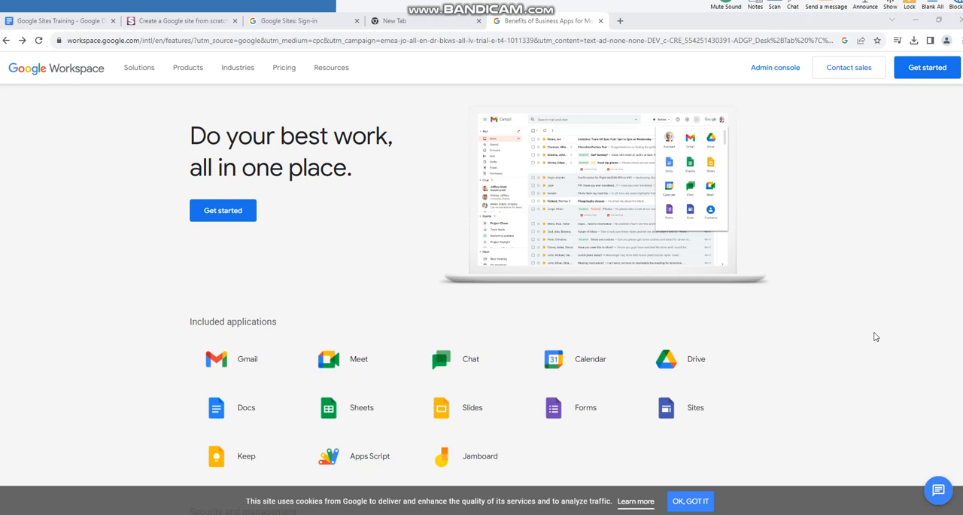
{"action": "mouse_move", "coordinate": [542, 87]}
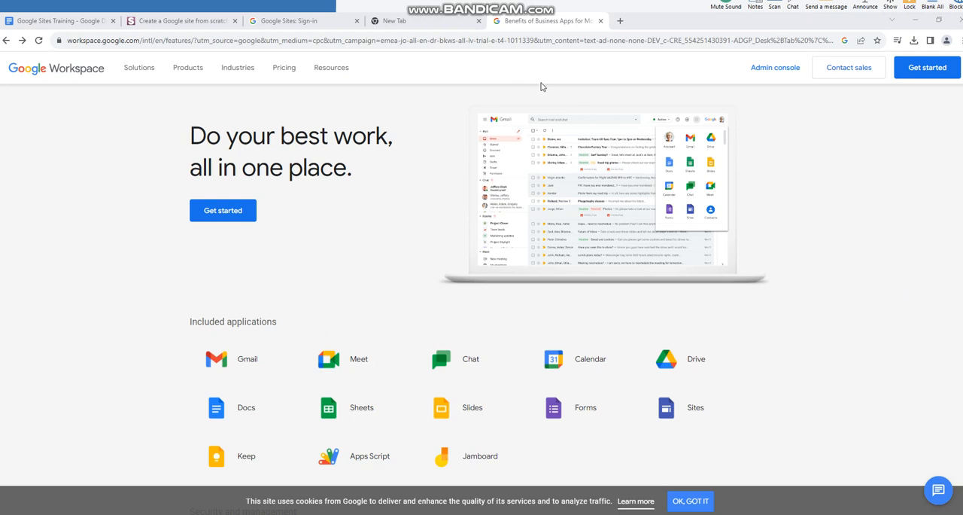
Step: Switch to the SchoolNet 'Create a Google site from scratch' article tab
{"action": "left_click", "coordinate": [181, 21]}
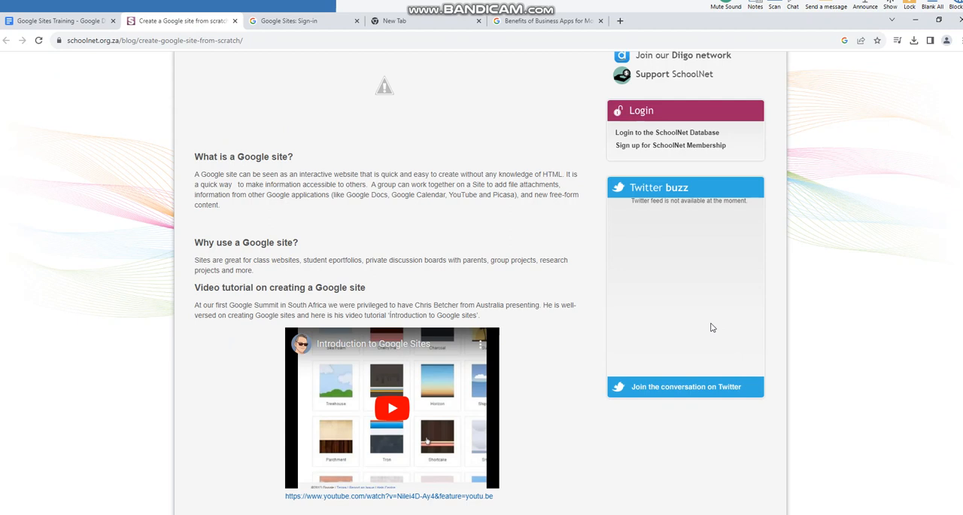
{"action": "mouse_move", "coordinate": [594, 287]}
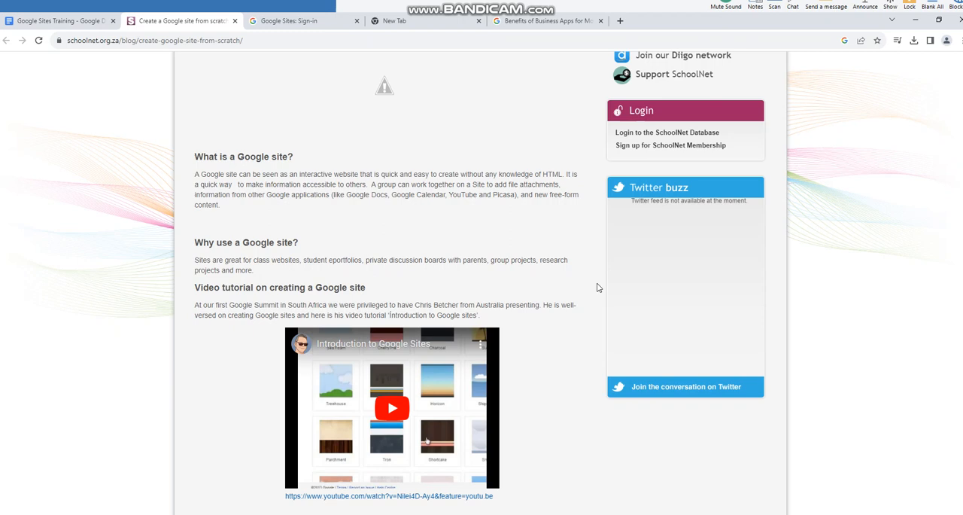
{"action": "mouse_move", "coordinate": [873, 298]}
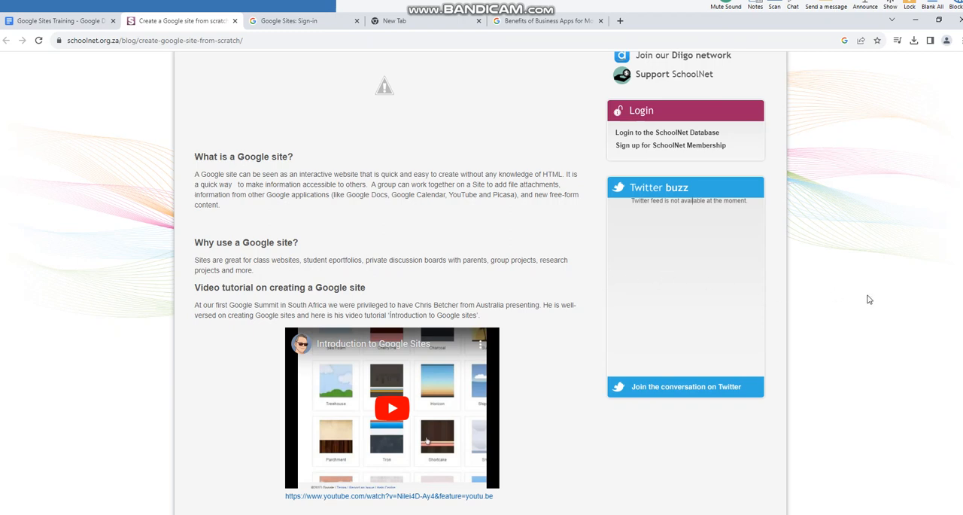
{"action": "mouse_move", "coordinate": [870, 287]}
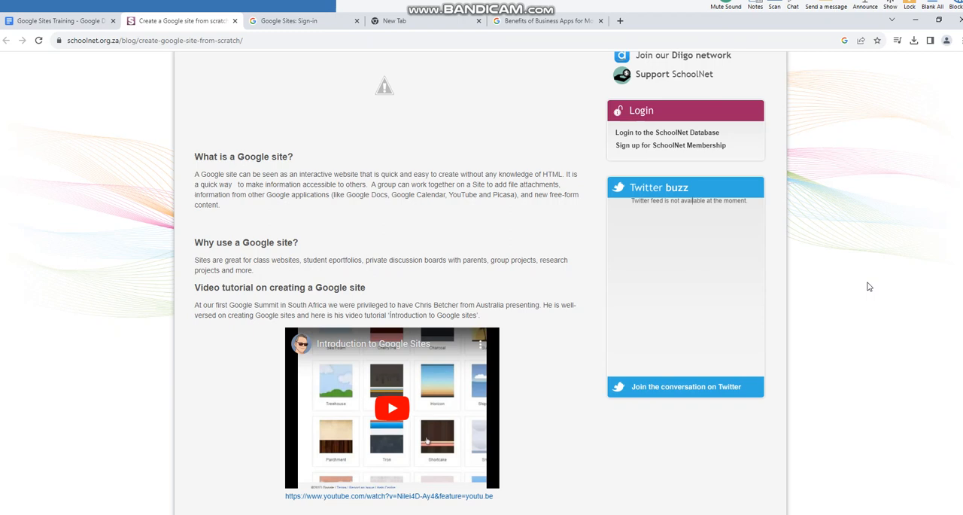
{"action": "mouse_move", "coordinate": [855, 286]}
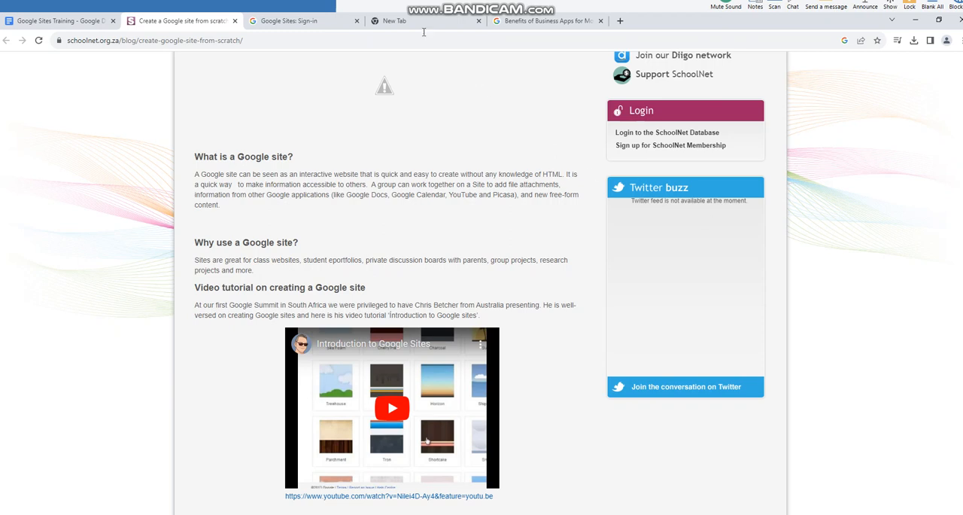
{"action": "mouse_move", "coordinate": [297, 21]}
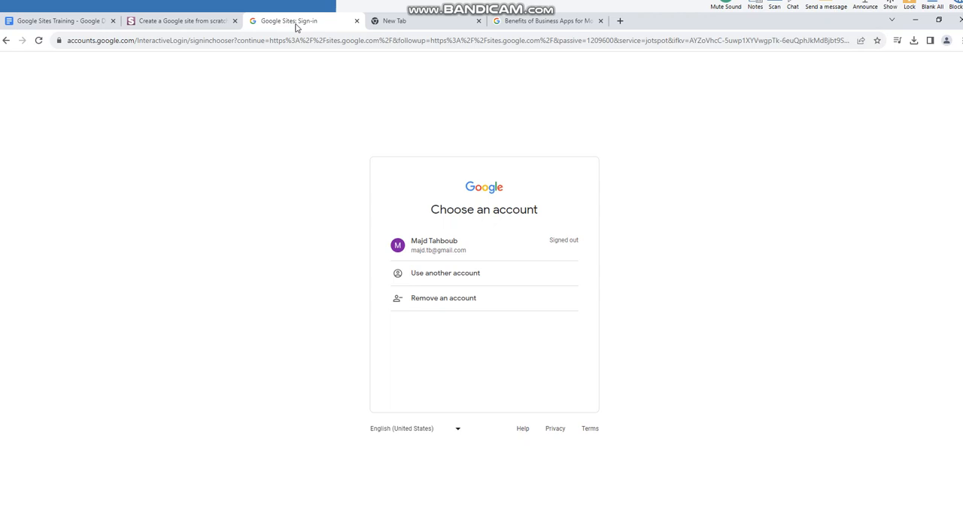
{"action": "mouse_move", "coordinate": [800, 234]}
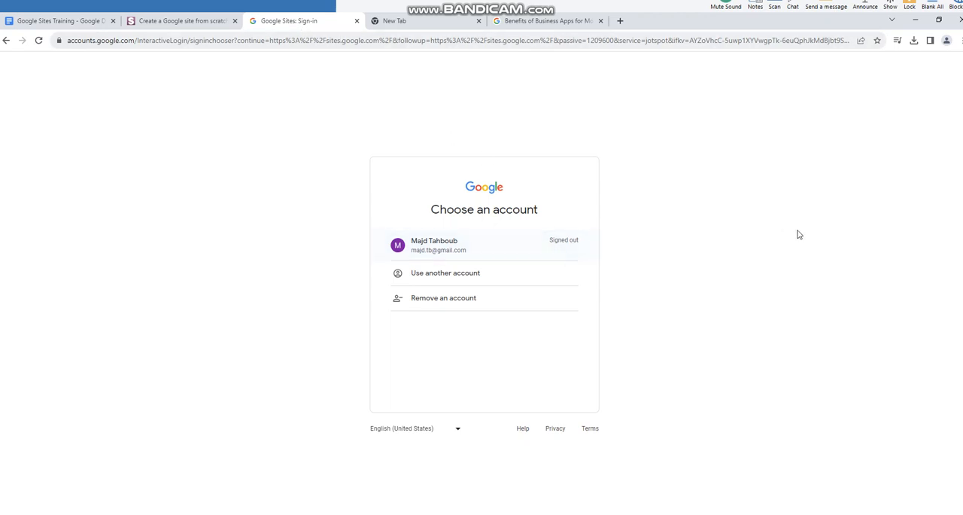
{"action": "mouse_move", "coordinate": [775, 346]}
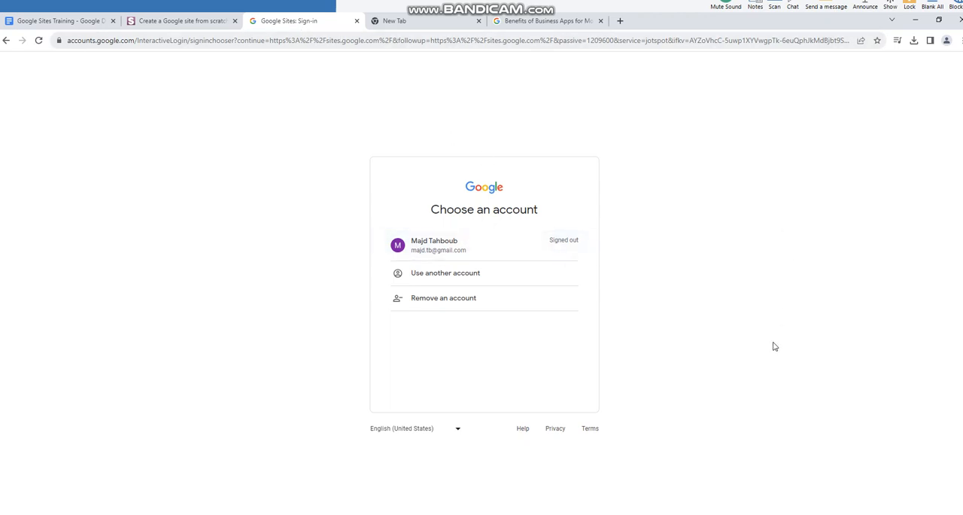
{"action": "mouse_move", "coordinate": [425, 245]}
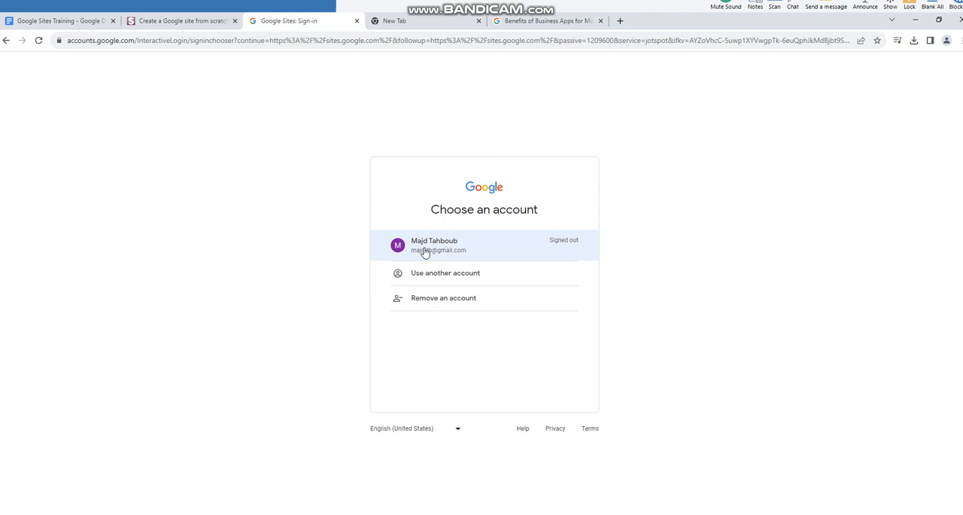
Step: Sign in with the saved Google account, re-entering the password until it's accepted
{"action": "left_click", "coordinate": [483, 245]}
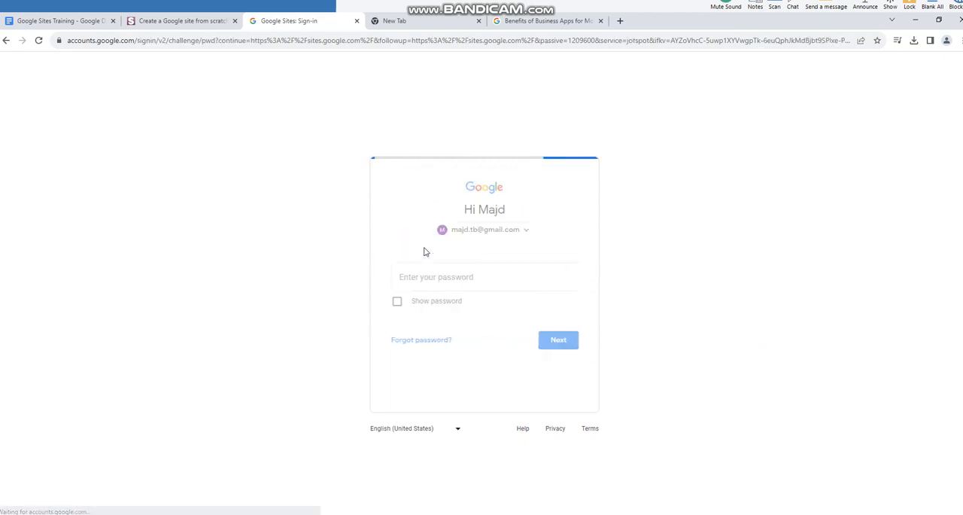
{"action": "left_click", "coordinate": [483, 277]}
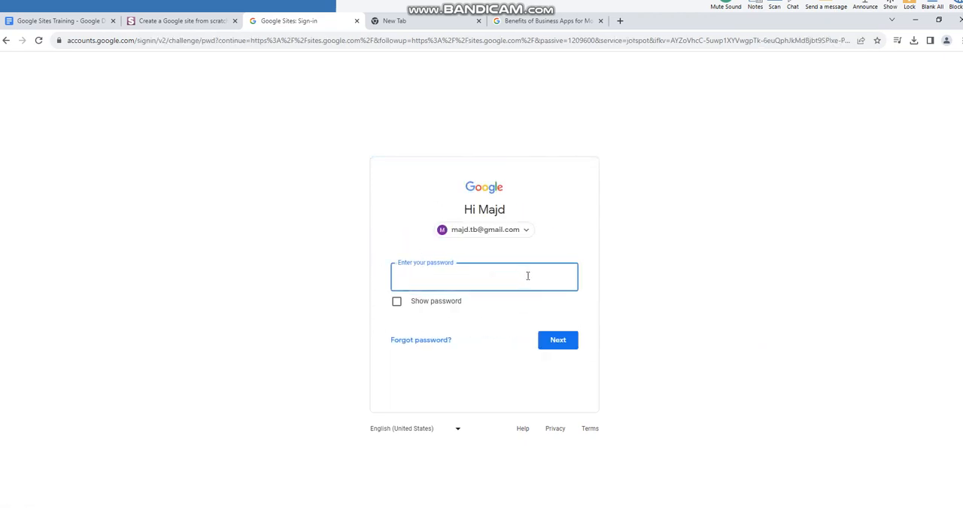
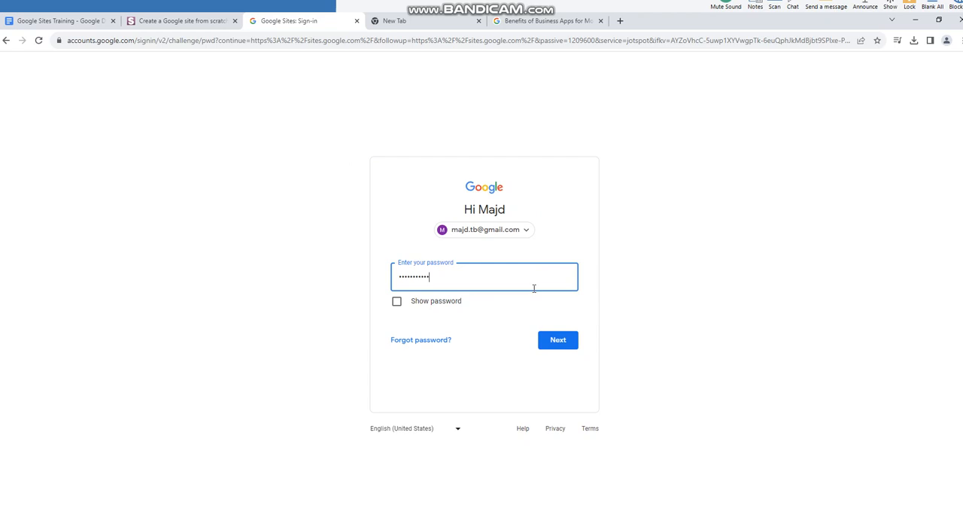
{"action": "left_click", "coordinate": [558, 340]}
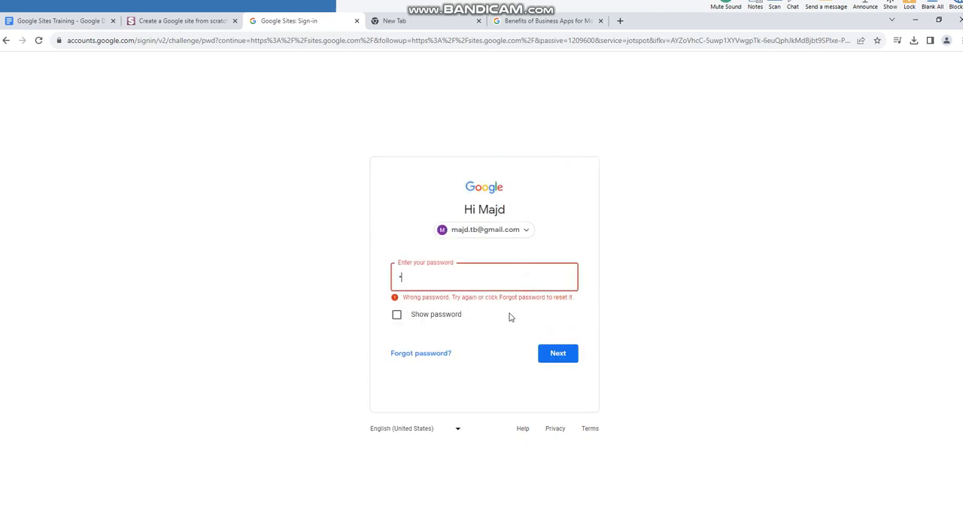
{"action": "type", "text": "password"}
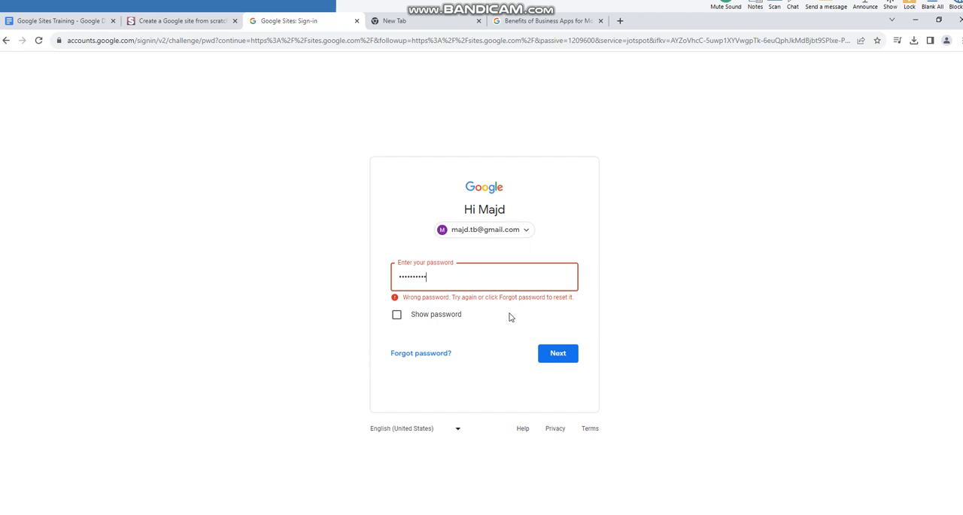
{"action": "left_click", "coordinate": [558, 353]}
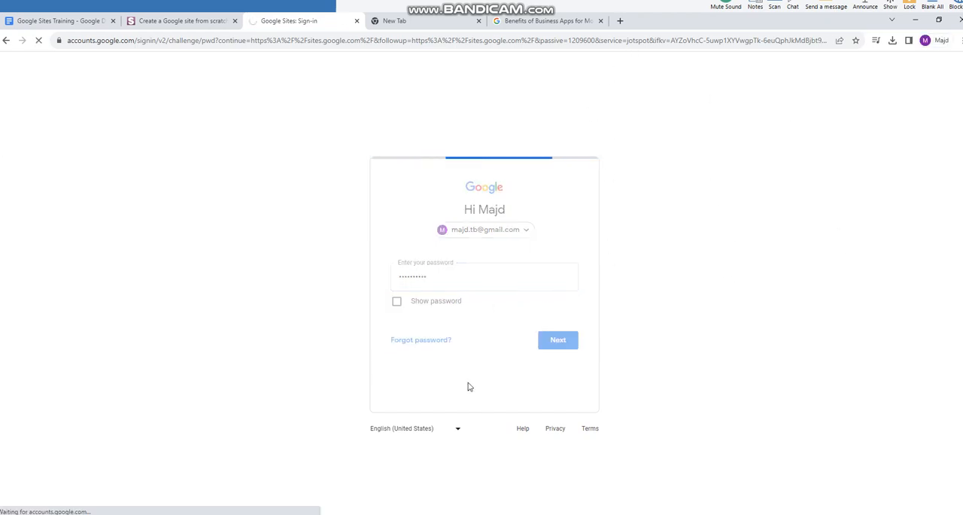
{"action": "left_click", "coordinate": [557, 339]}
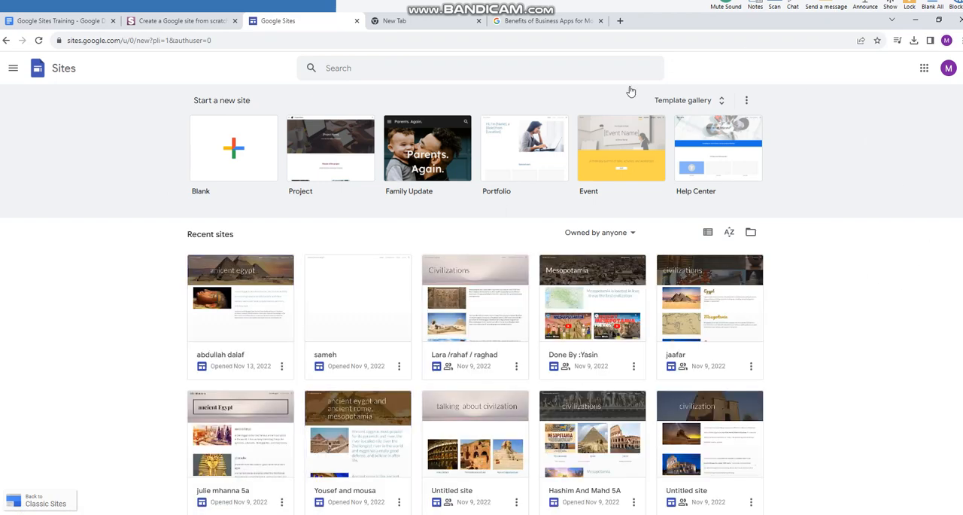
{"action": "mouse_move", "coordinate": [109, 85]}
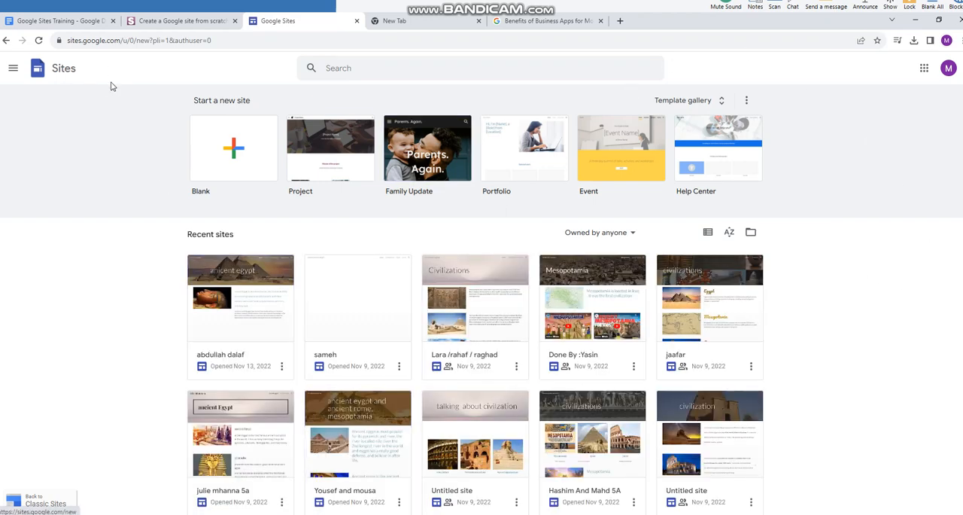
{"action": "mouse_move", "coordinate": [121, 208]}
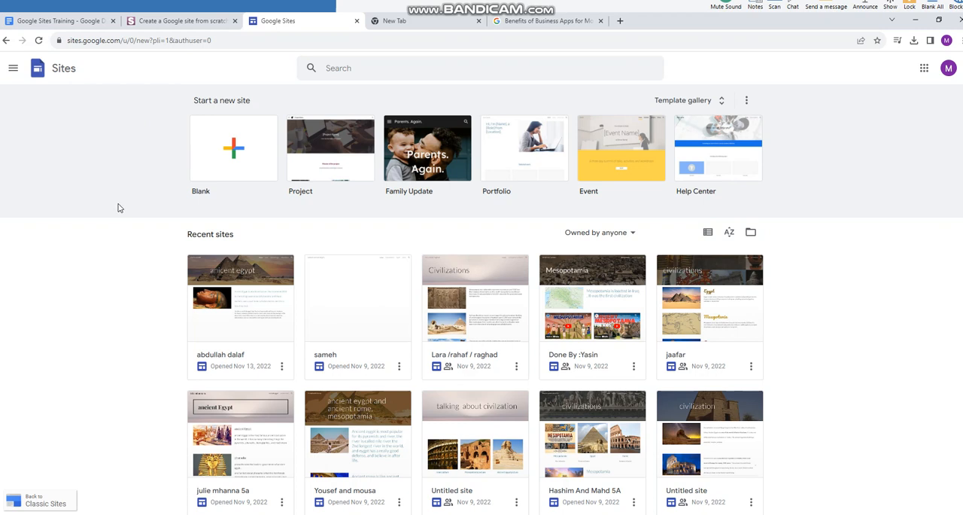
{"action": "mouse_move", "coordinate": [234, 148]}
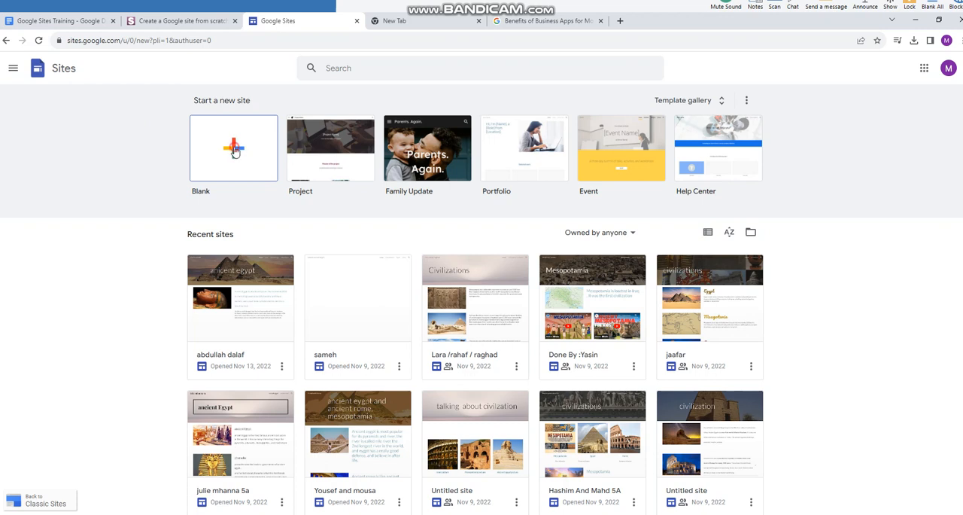
Step: Choose the Blank tile under 'Start a new site' to create an untitled site
{"action": "left_click", "coordinate": [233, 148]}
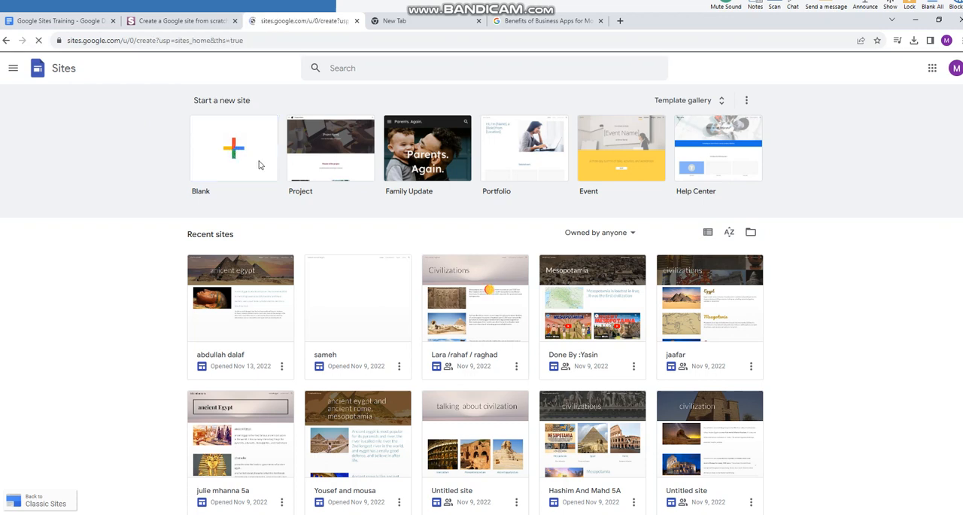
{"action": "left_click", "coordinate": [233, 148]}
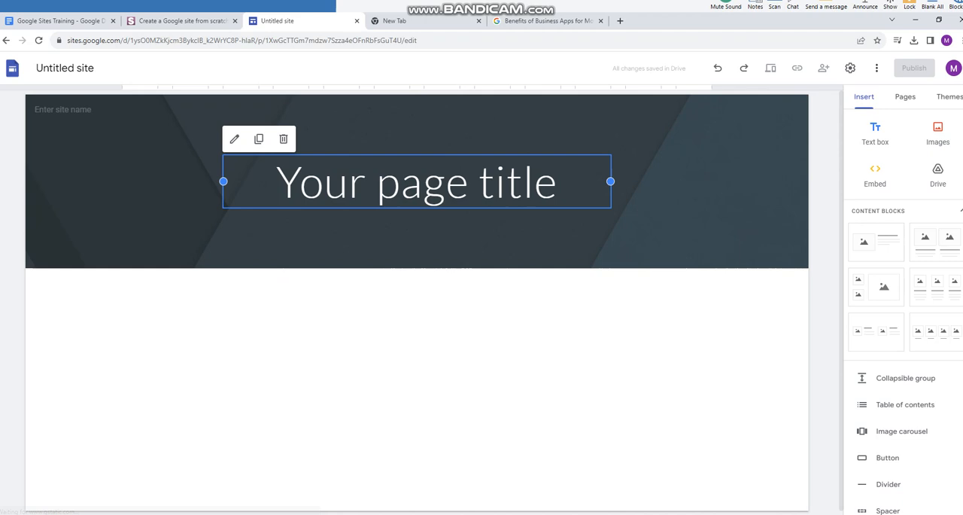
{"action": "mouse_move", "coordinate": [444, 75]}
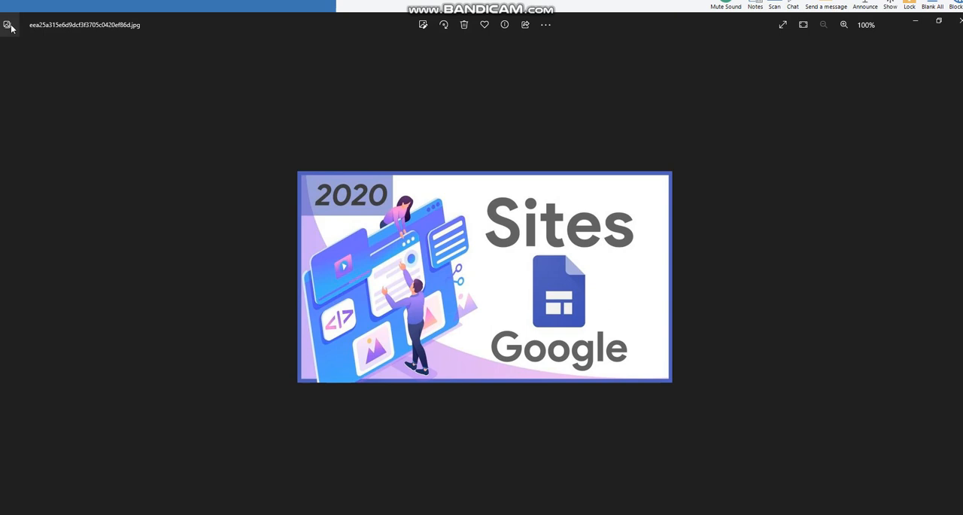
{"action": "mouse_move", "coordinate": [12, 34]}
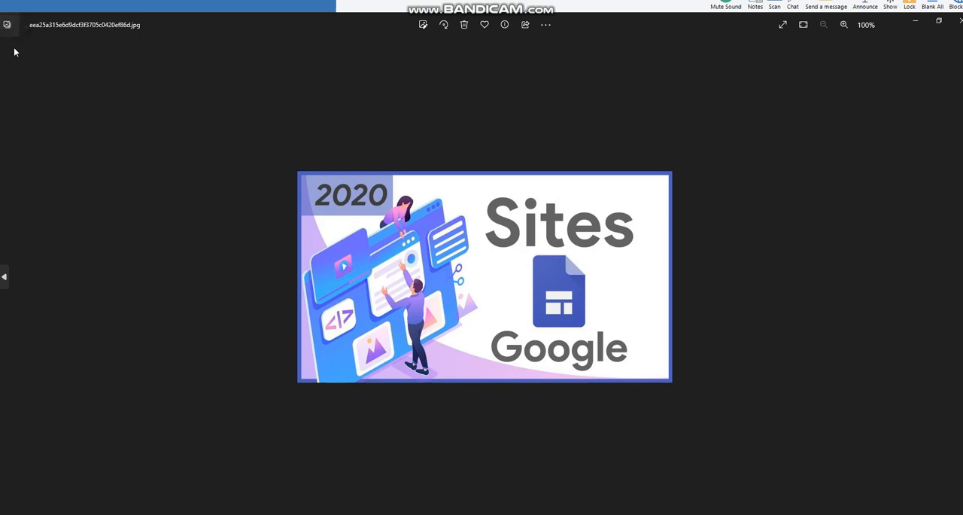
{"action": "mouse_move", "coordinate": [12, 63]}
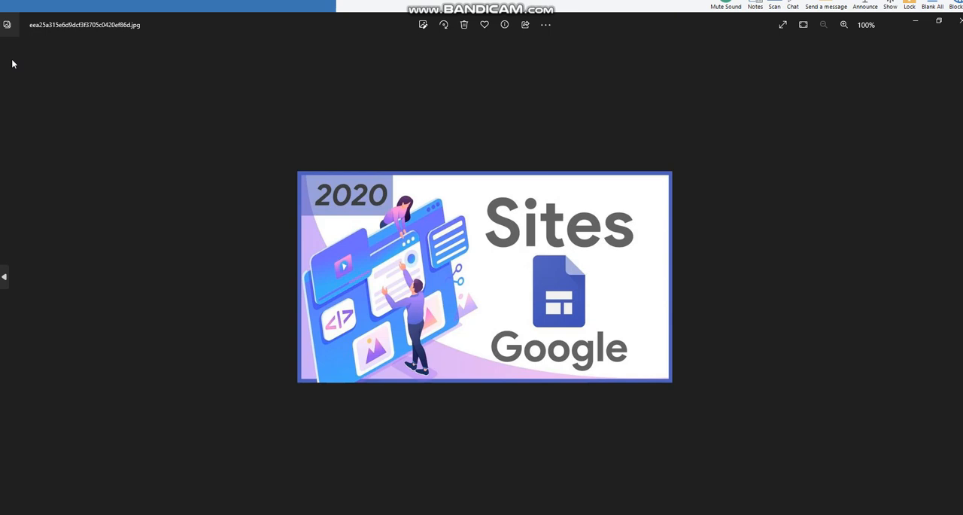
{"action": "mouse_move", "coordinate": [186, 386]}
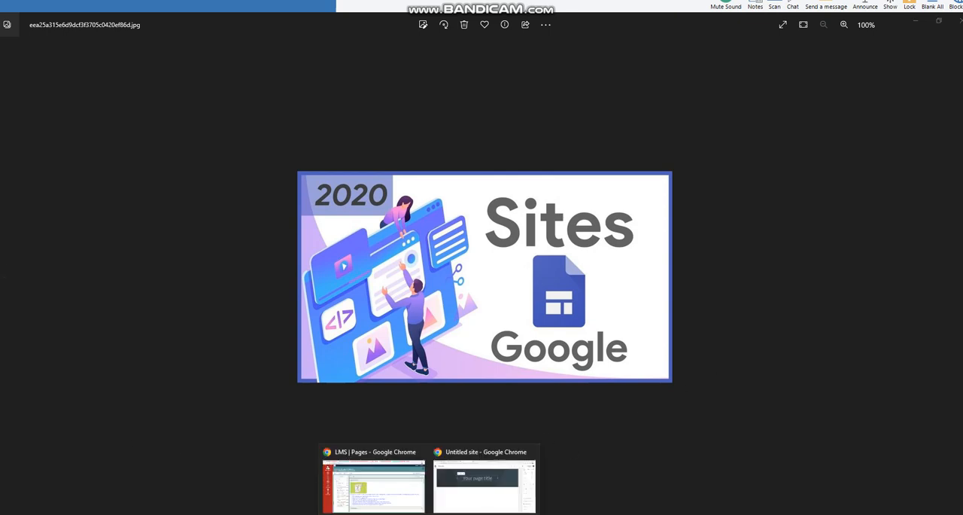
Step: Return to the Untitled site window and place the cursor in the 'Your page title' header
{"action": "left_click", "coordinate": [484, 482]}
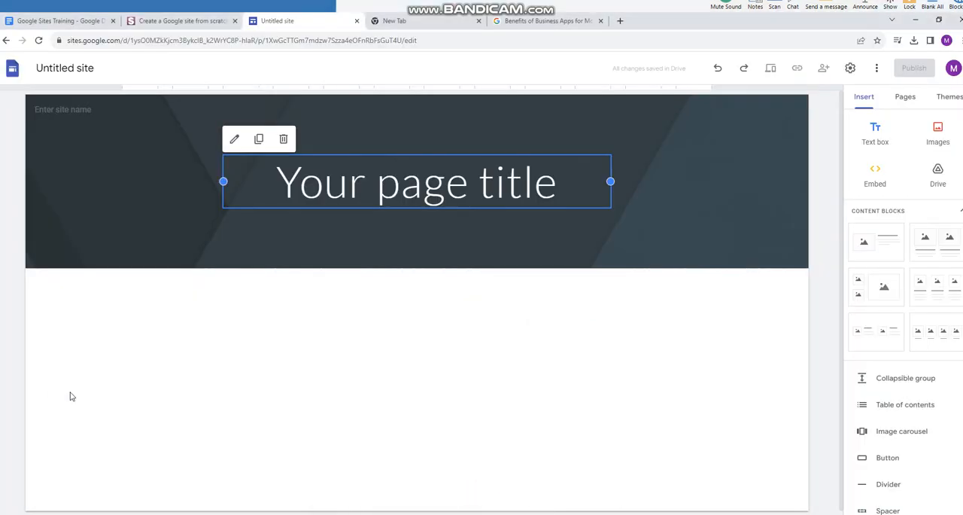
{"action": "mouse_move", "coordinate": [872, 316]}
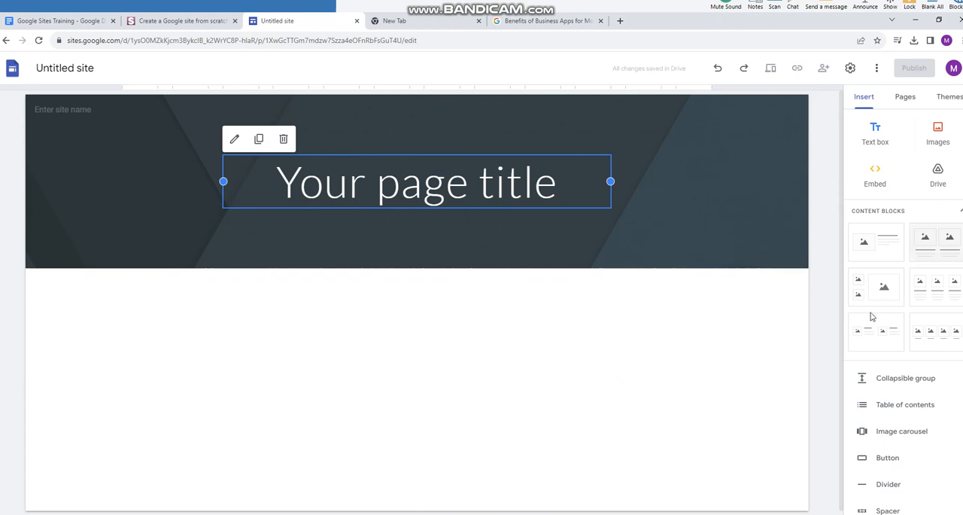
{"action": "mouse_move", "coordinate": [545, 308]}
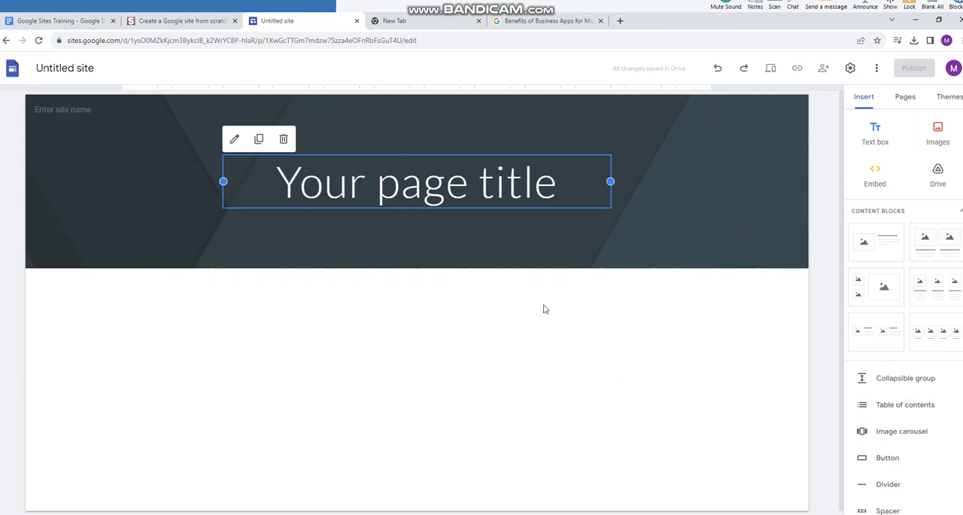
{"action": "left_click", "coordinate": [631, 317]}
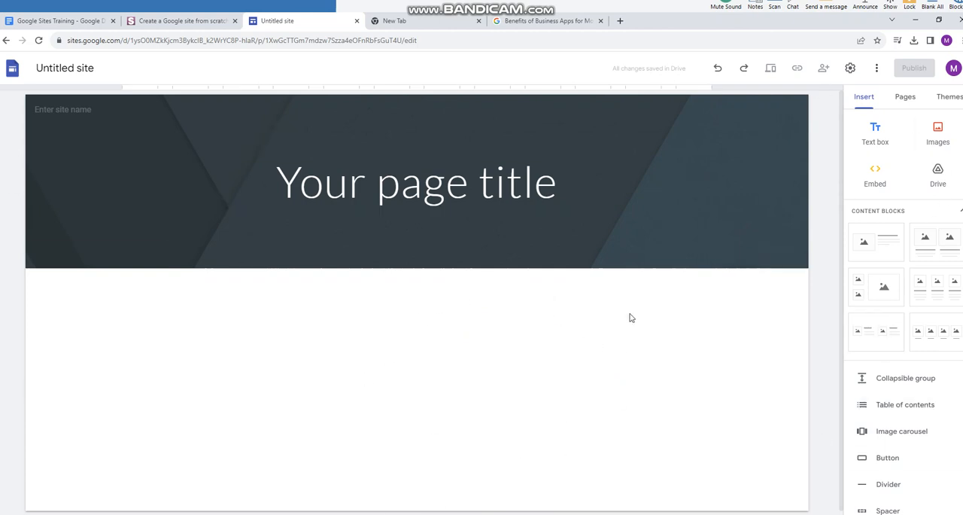
{"action": "left_click", "coordinate": [416, 181]}
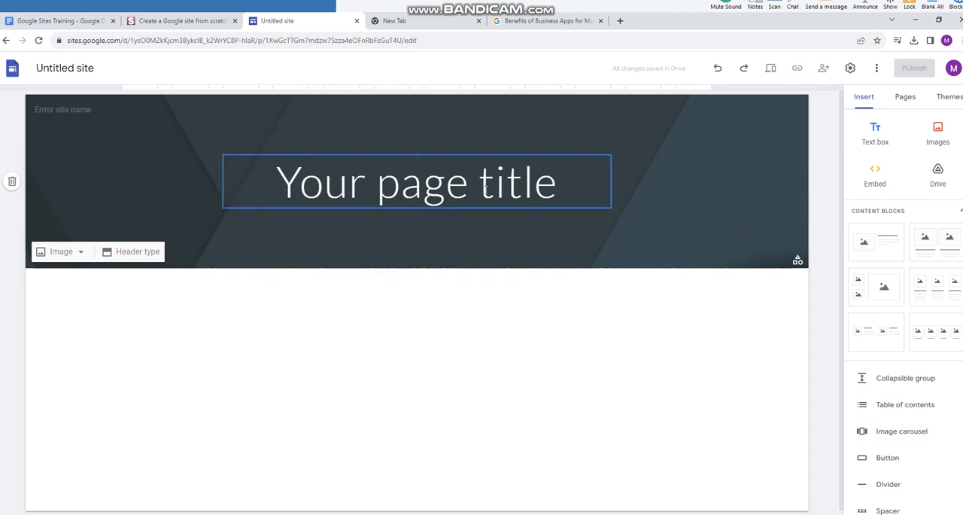
{"action": "left_click", "coordinate": [416, 182]}
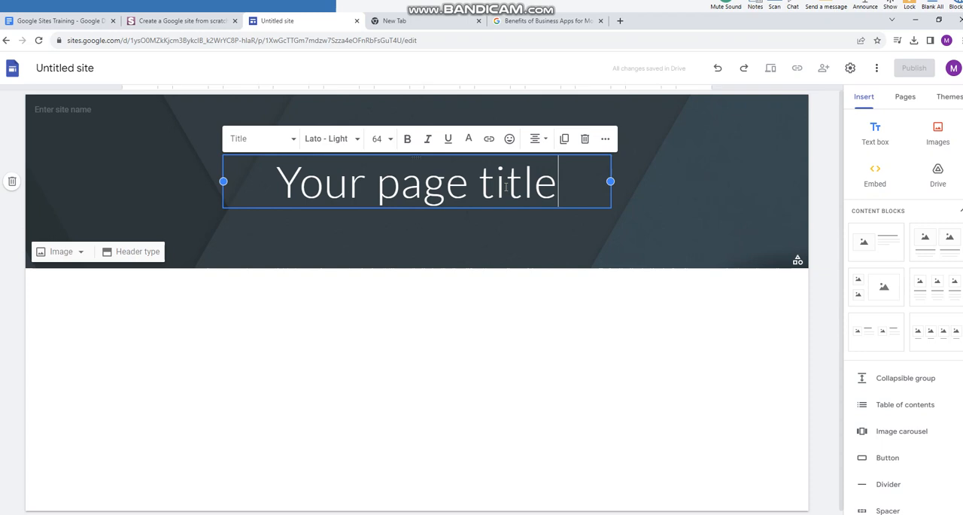